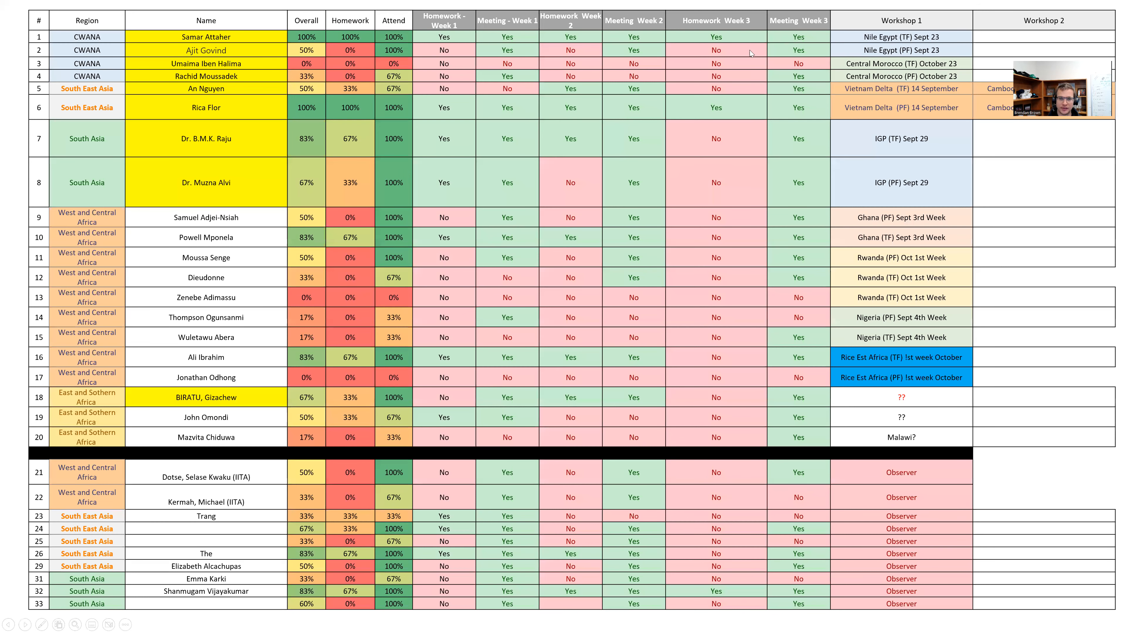
pyautogui.moveTo(624, 395)
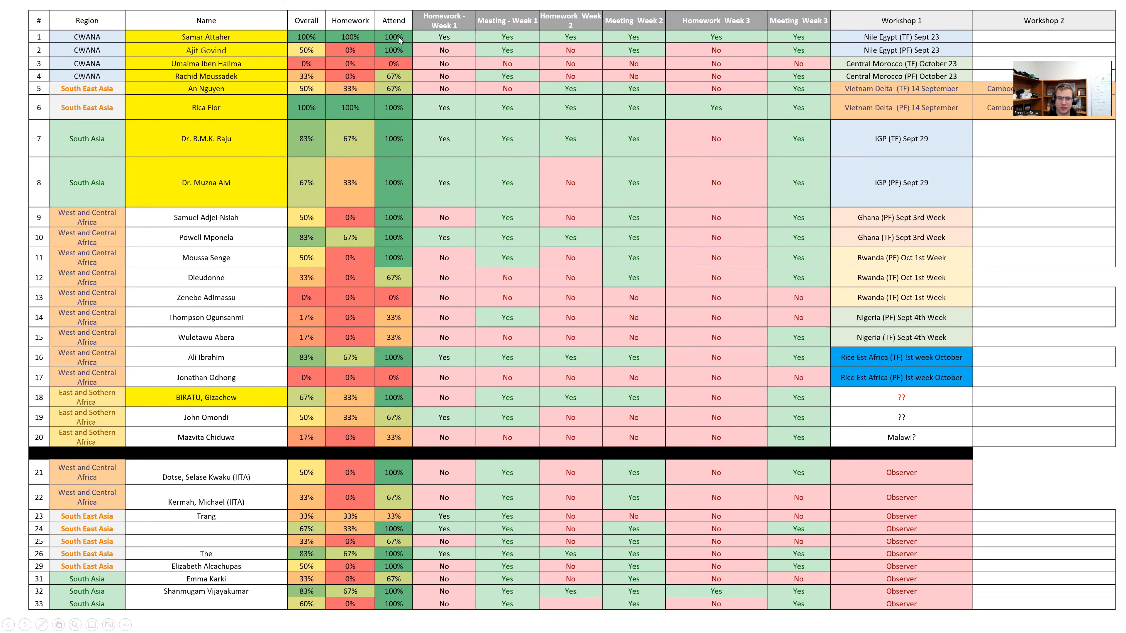
pyautogui.moveTo(385, 331)
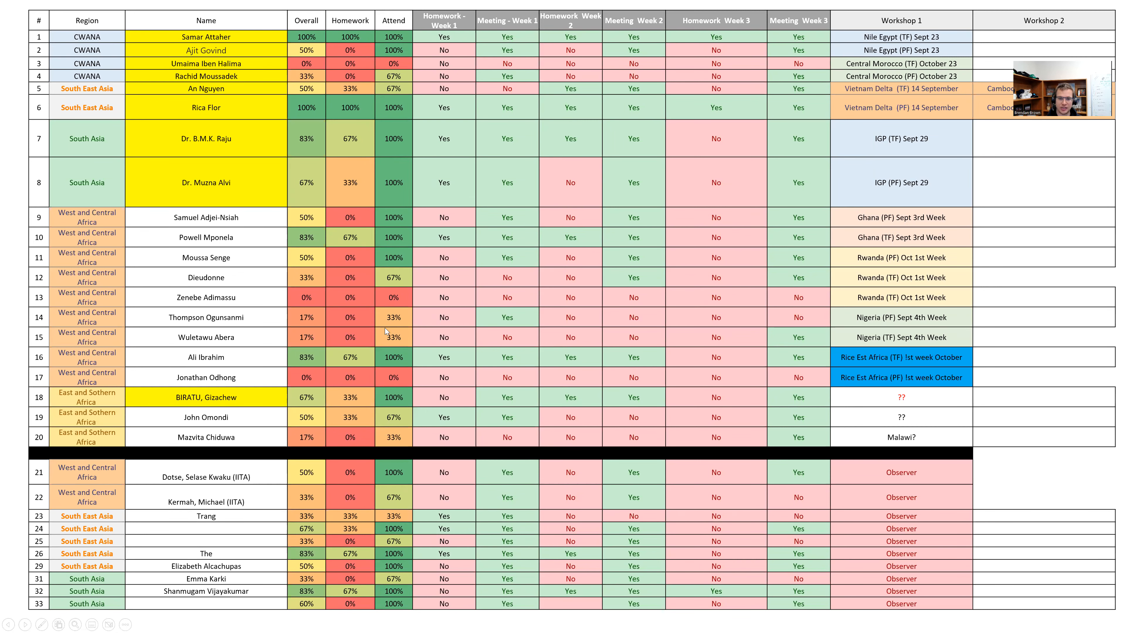